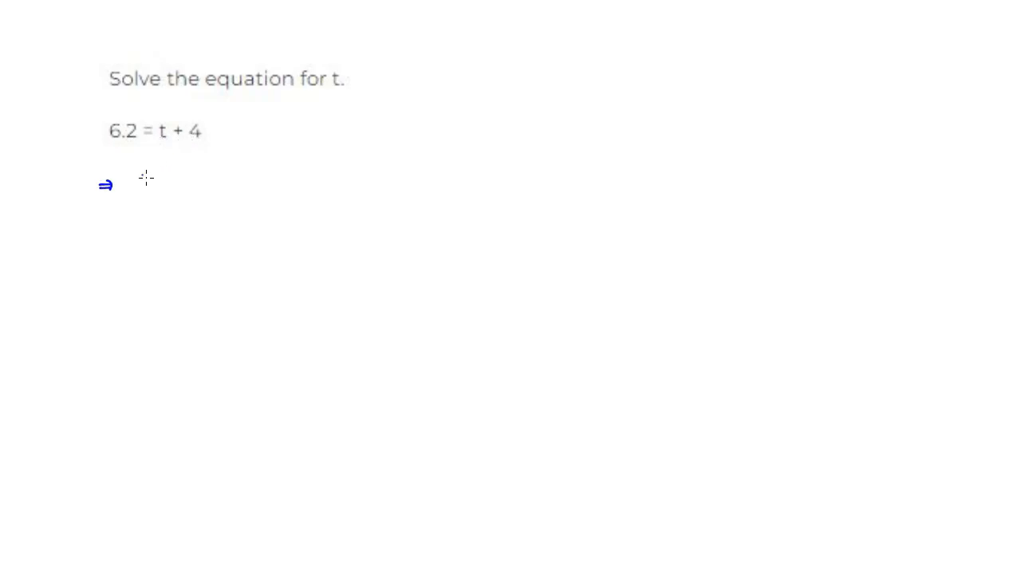
# - Handwrite the rearranged equation t + 4 = 6.2 beneath the typed problem
pyautogui.write('t')
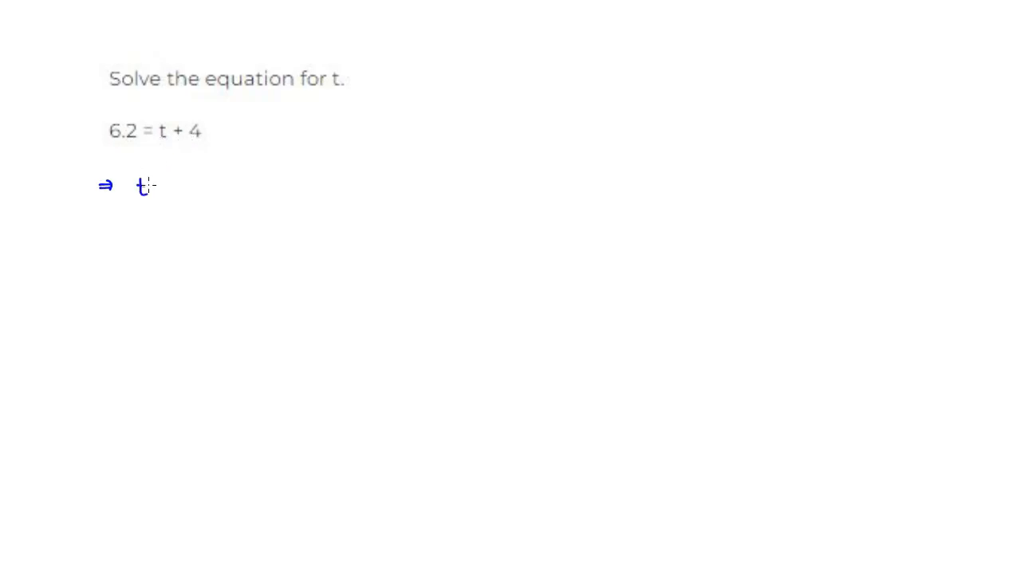
pyautogui.write('+ 4')
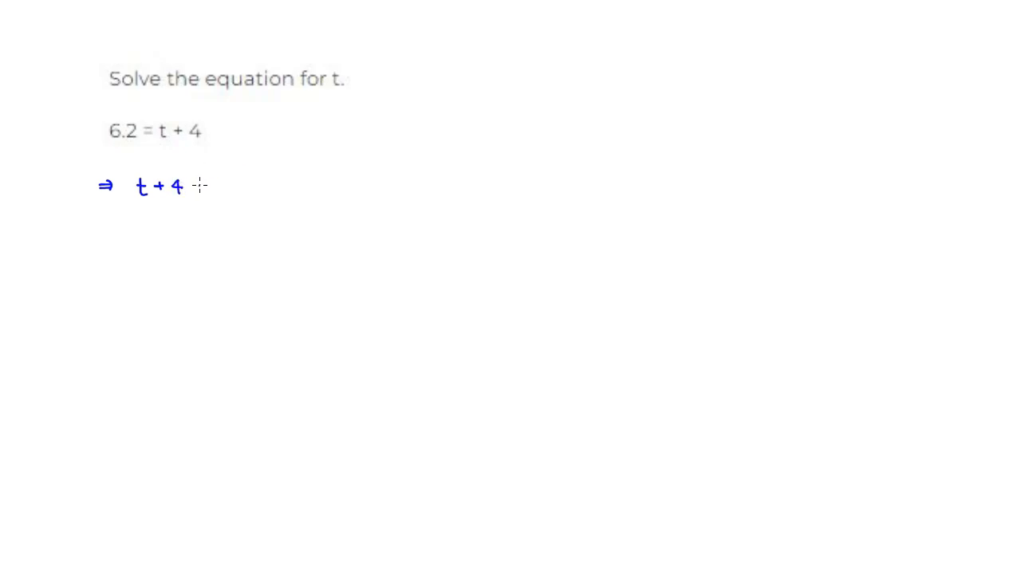
pyautogui.write('=')
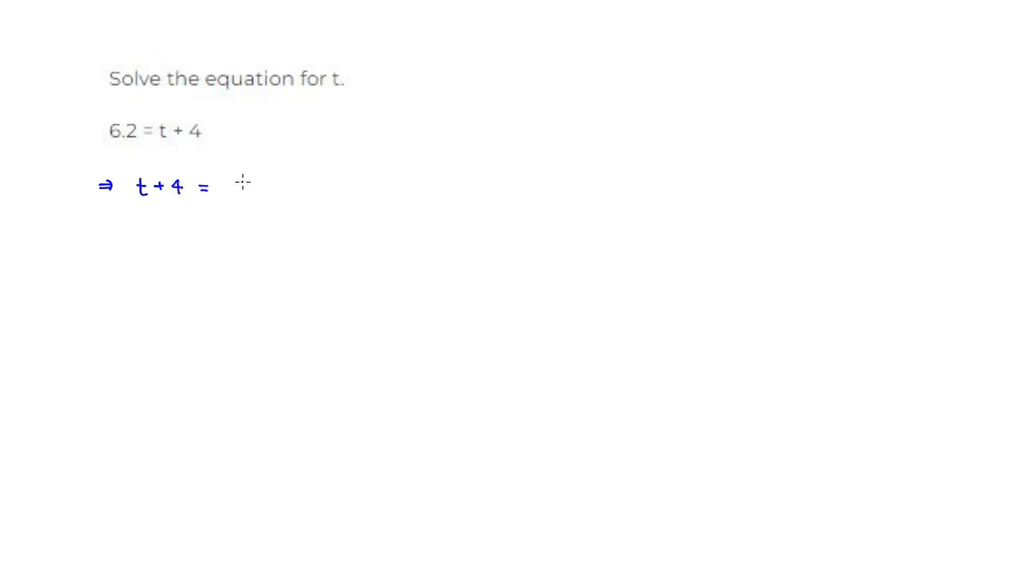
pyautogui.write('6.')
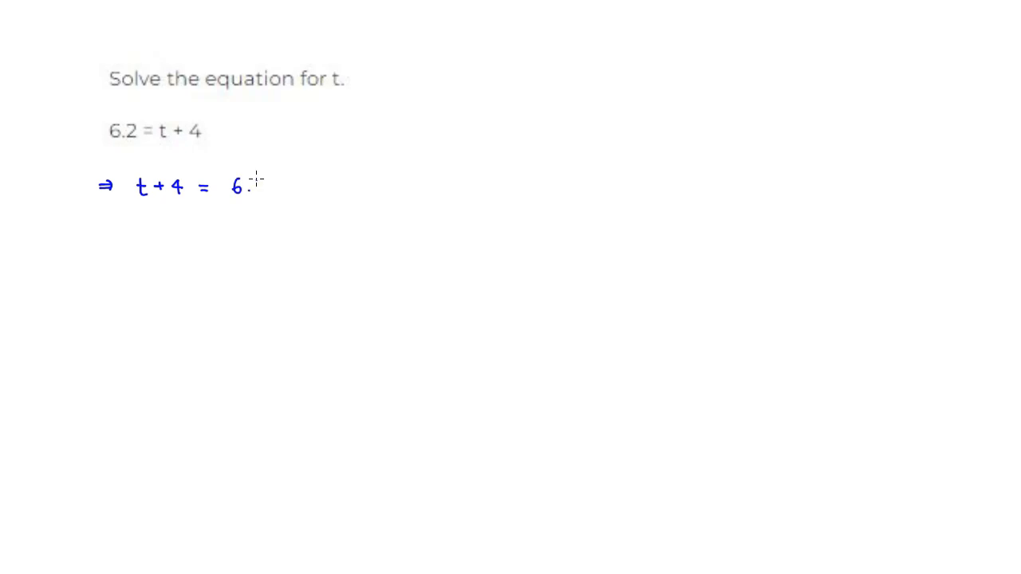
pyautogui.write('2')
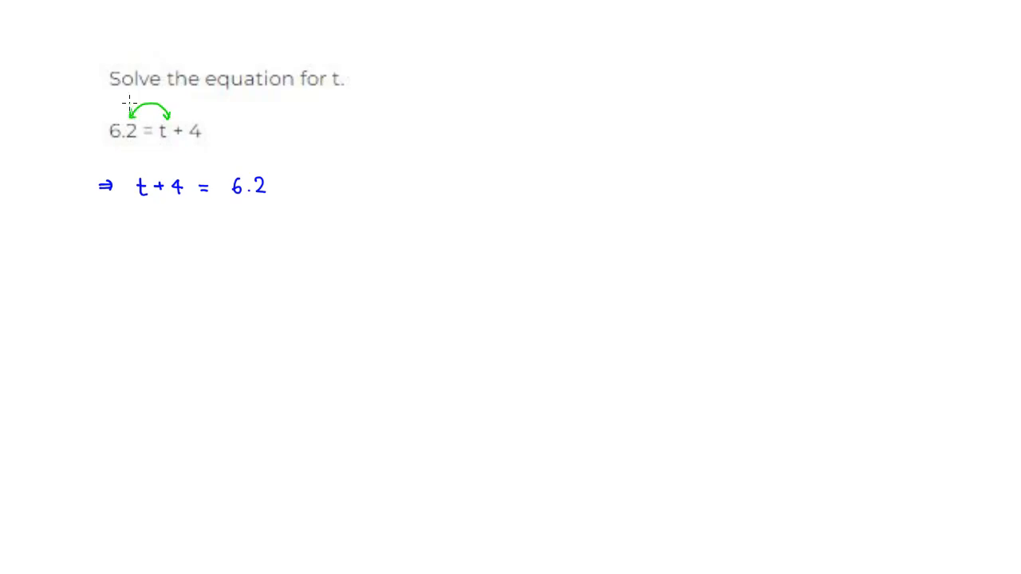
pyautogui.moveTo(143, 199)
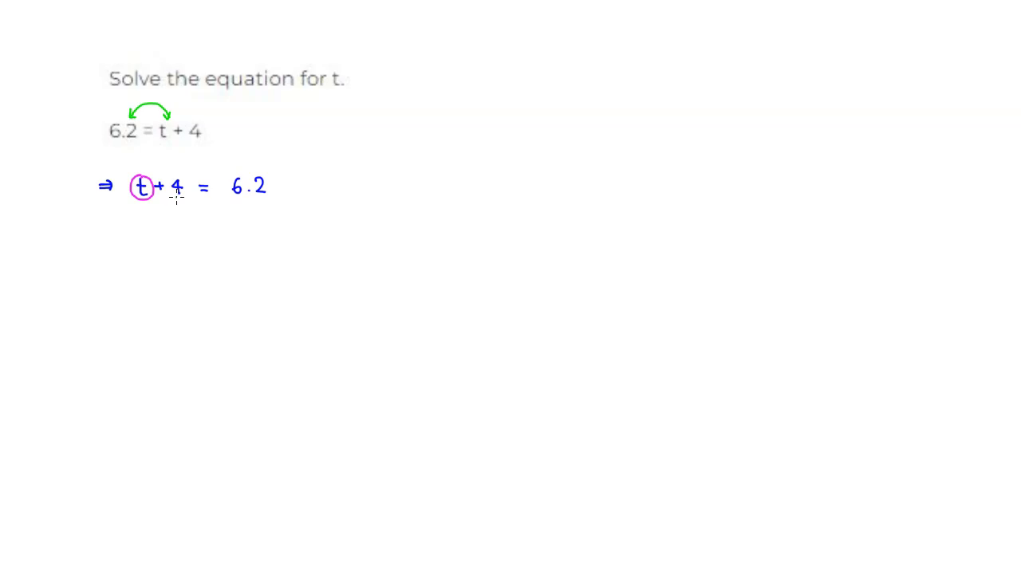
# - Circle the added 4 and draw an arrow carrying it across to the 6.2 side
pyautogui.moveTo(168, 176); pyautogui.dragTo(188, 198)
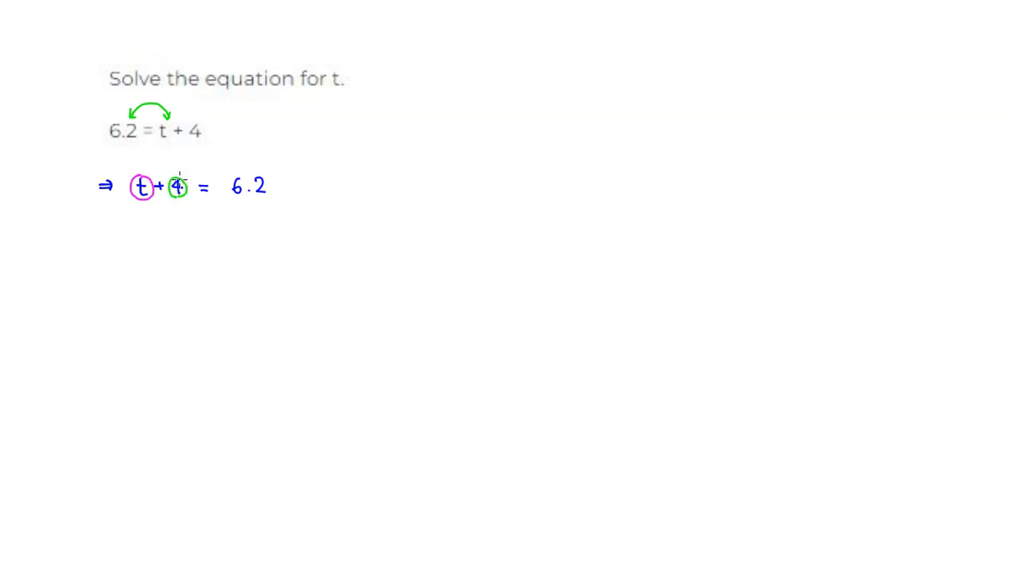
pyautogui.moveTo(183, 172); pyautogui.dragTo(236, 163)
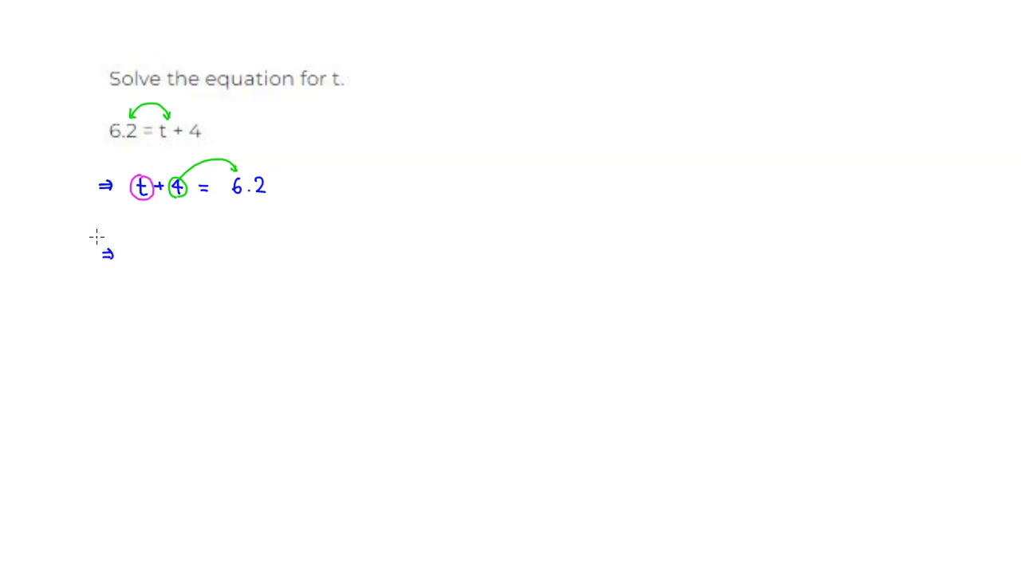
# - Write −4 in the margin and beneath both the circled 4 and the 6.2
pyautogui.write('-4')
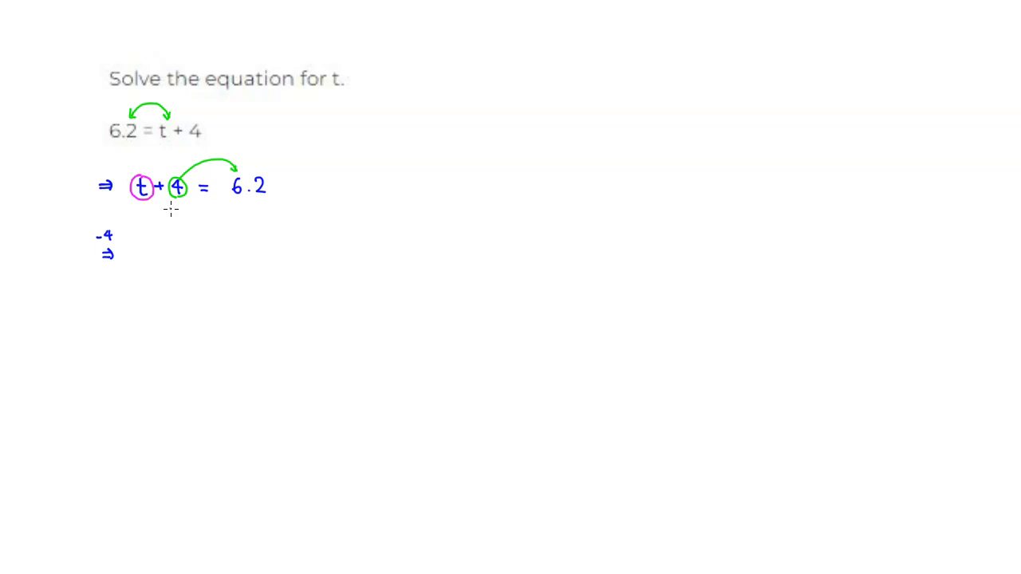
pyautogui.moveTo(162, 205); pyautogui.dragTo(188, 206)
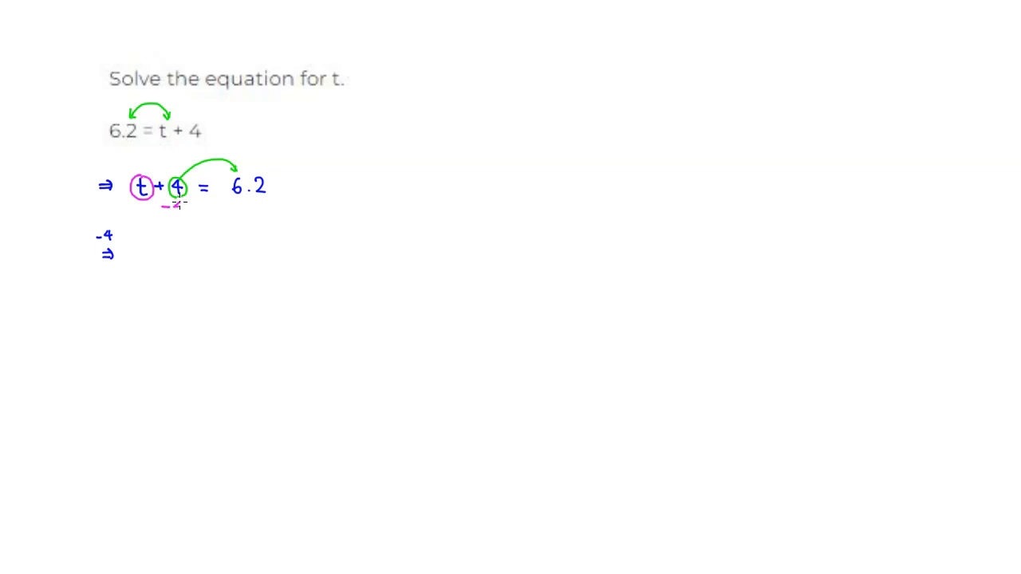
pyautogui.moveTo(227, 207)
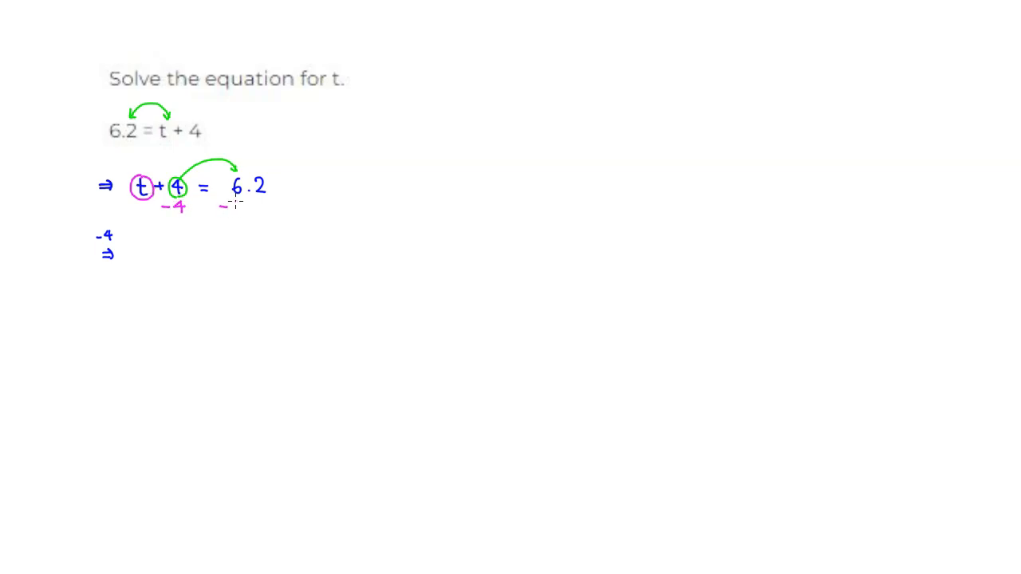
pyautogui.write('-4')
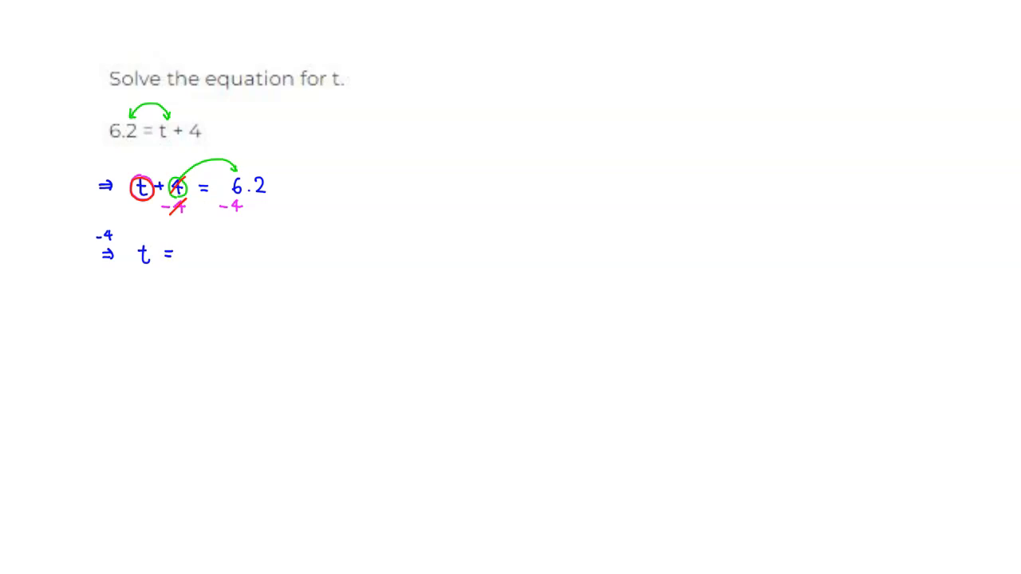
# - Rule a subtraction bar under 6.2 − 4 and extend the 4 to 4.0
pyautogui.moveTo(222, 220); pyautogui.dragTo(269, 221)
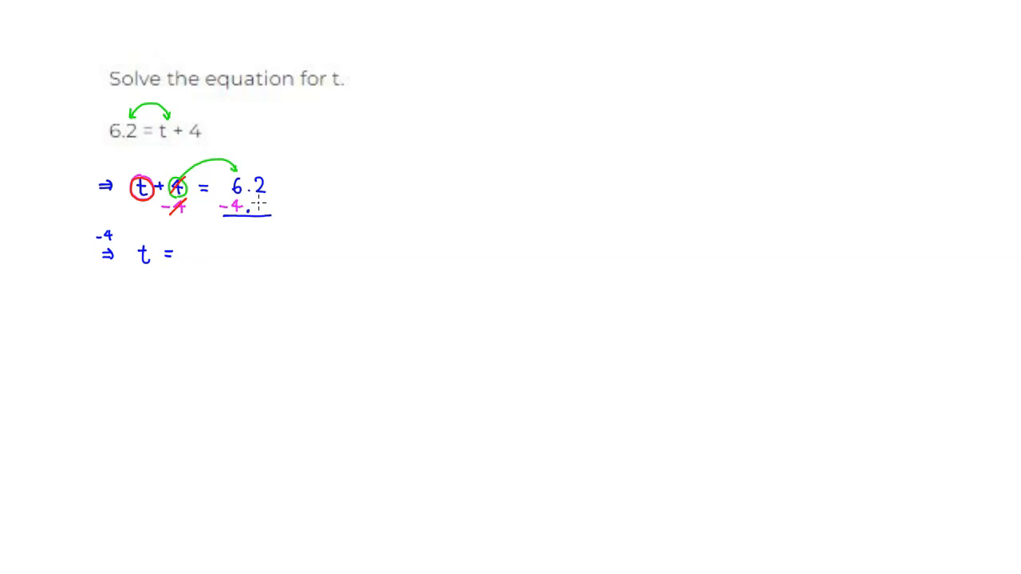
pyautogui.write('0')
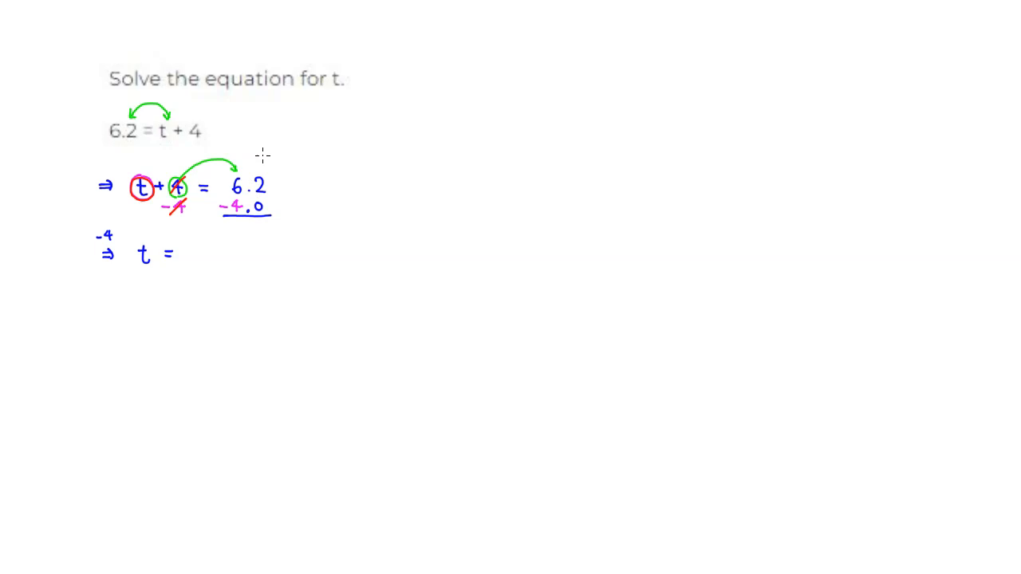